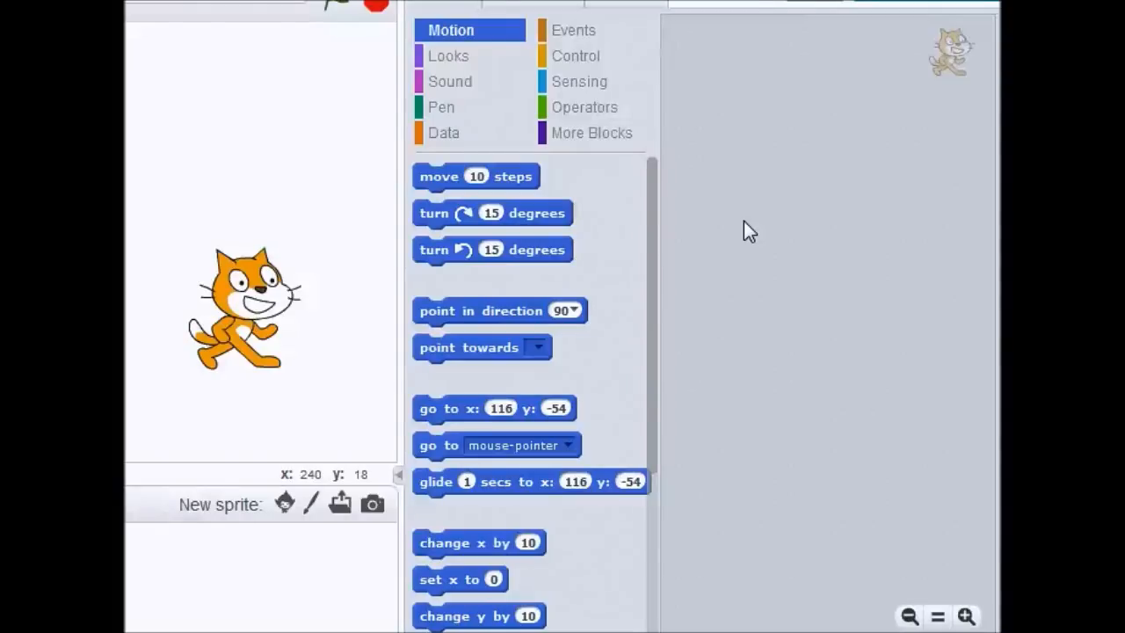
- Show the More Blocks palette where Make a Block is offered
click(591, 134)
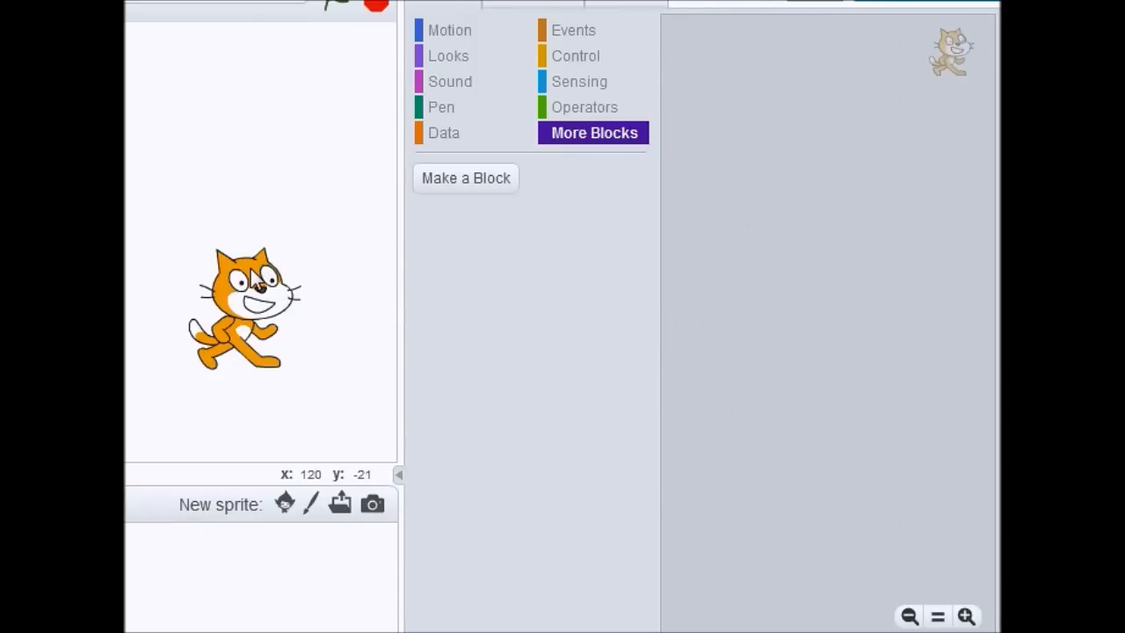
drag(246, 307, 244, 299)
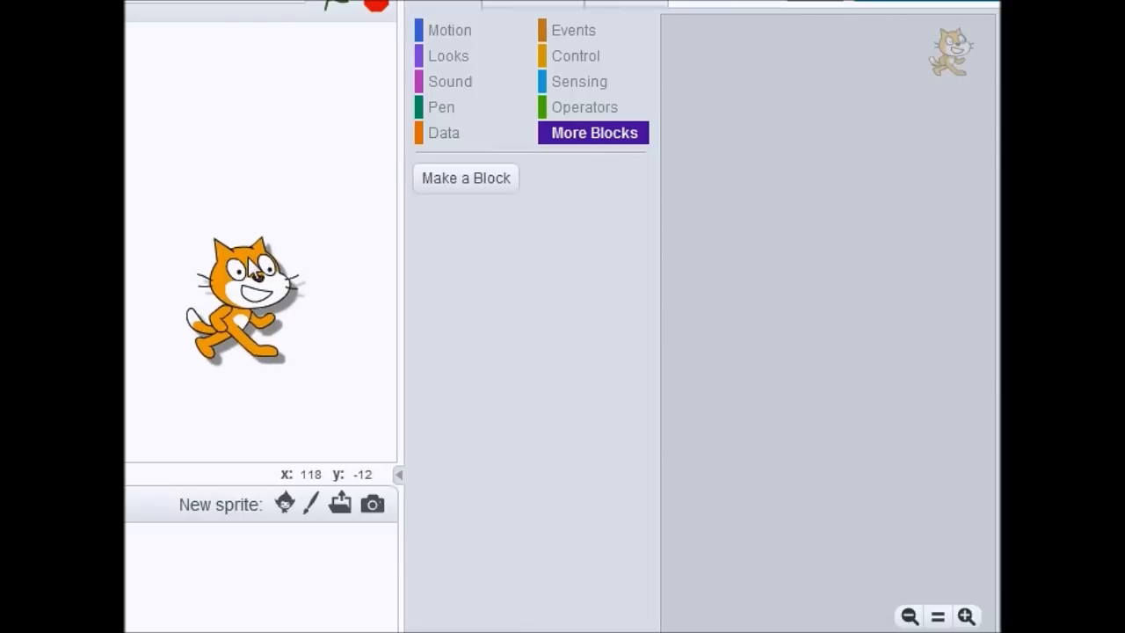
drag(237, 299, 246, 313)
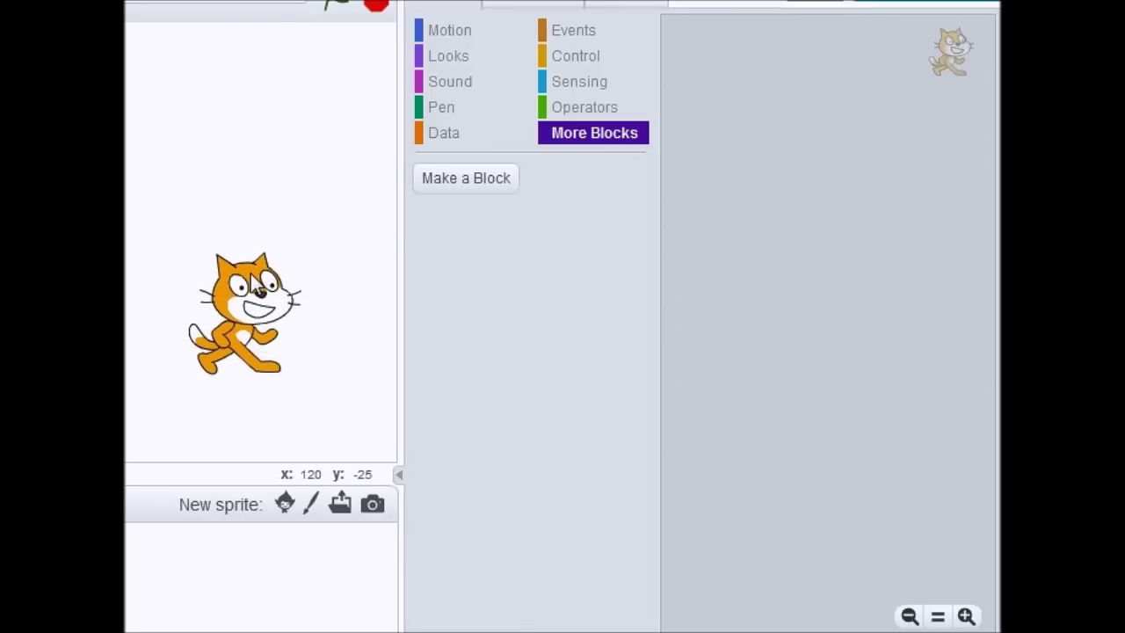
mouse_move(488, 199)
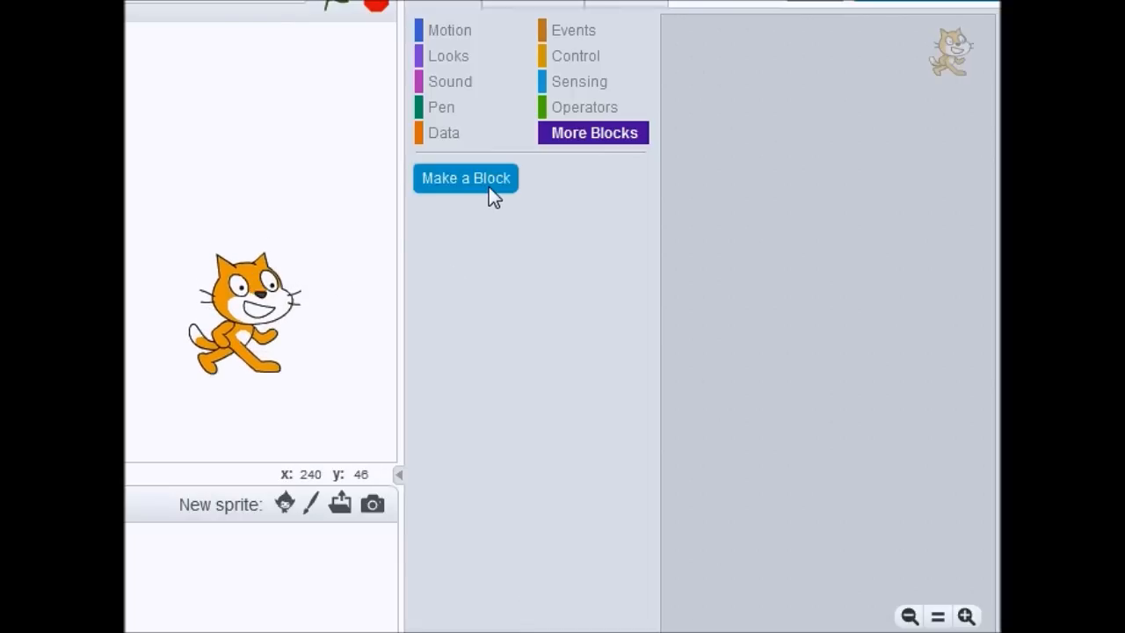
- Make a new custom block named 'Jump' so its define header appears in the scripts area
click(464, 177)
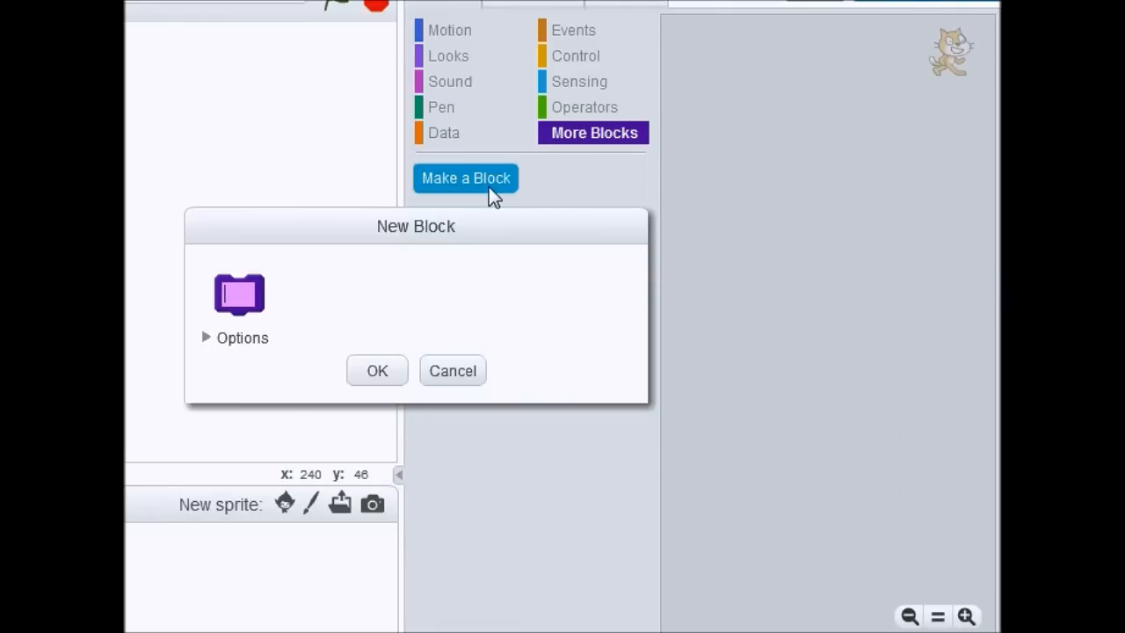
text(J)
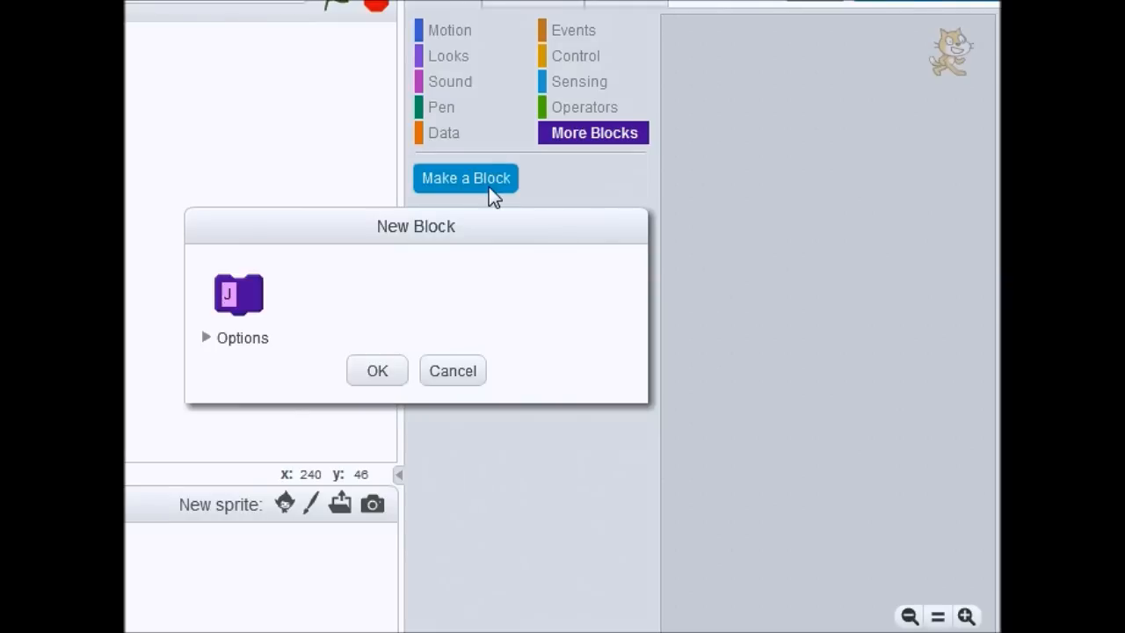
text(Jump)
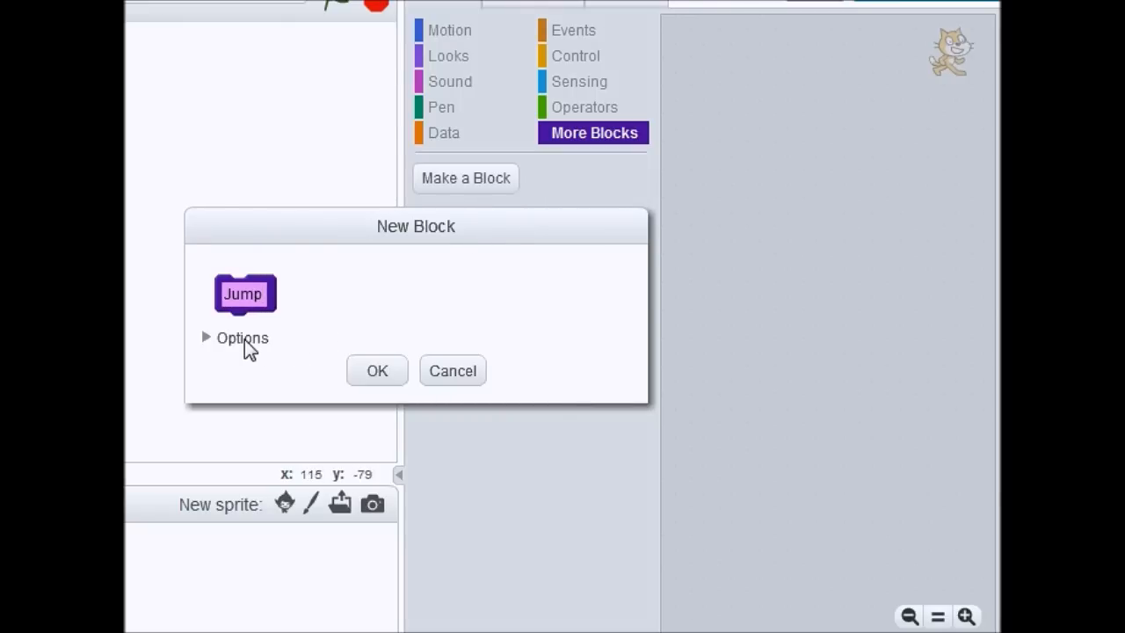
click(376, 369)
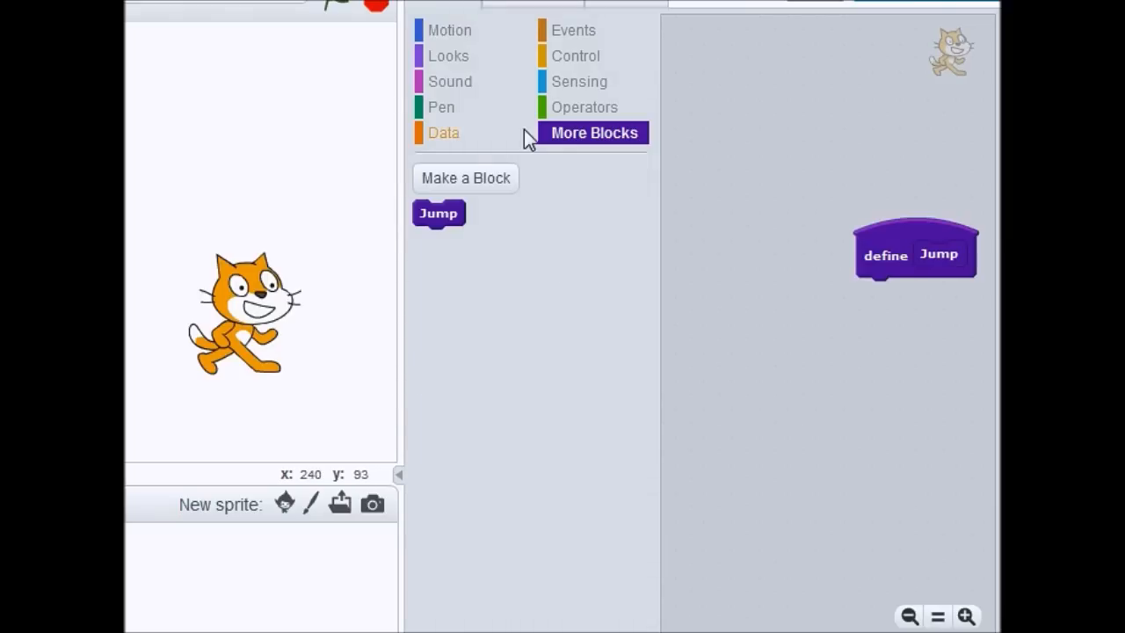
- Build the Jump definition: change y by 10, wait 1 secs, change y by -10
click(450, 28)
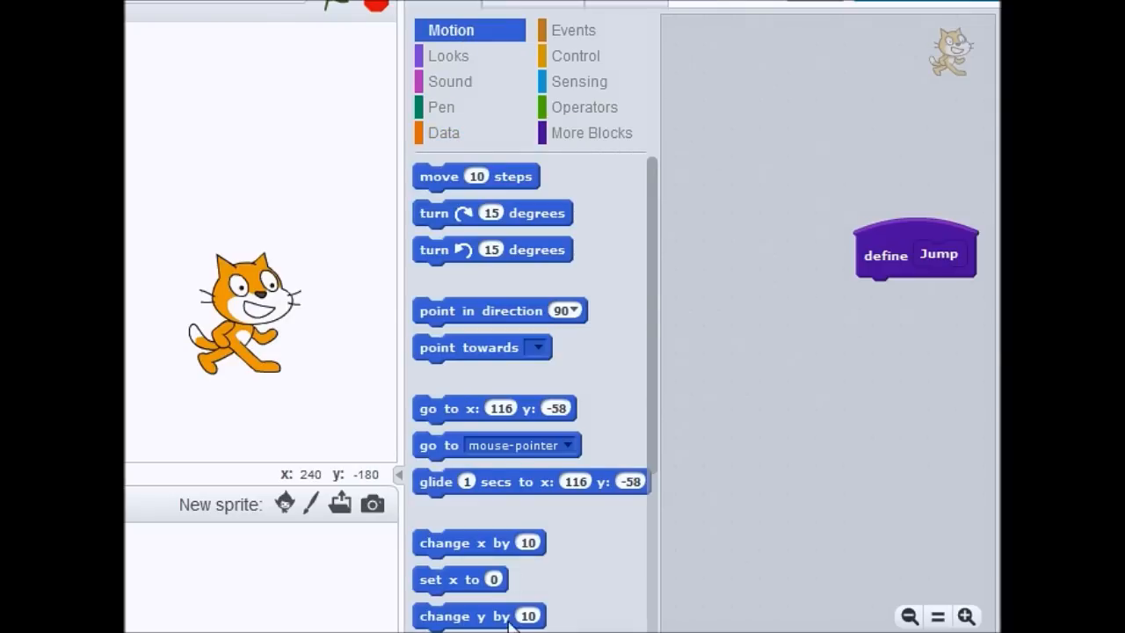
drag(478, 615, 893, 298)
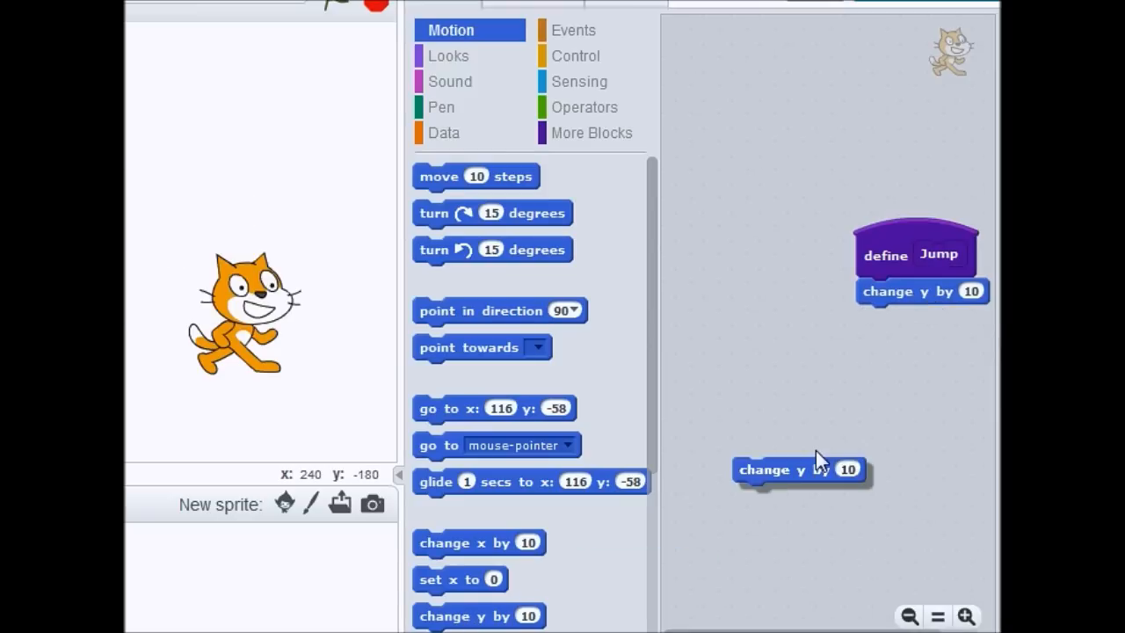
drag(798, 468, 879, 394)
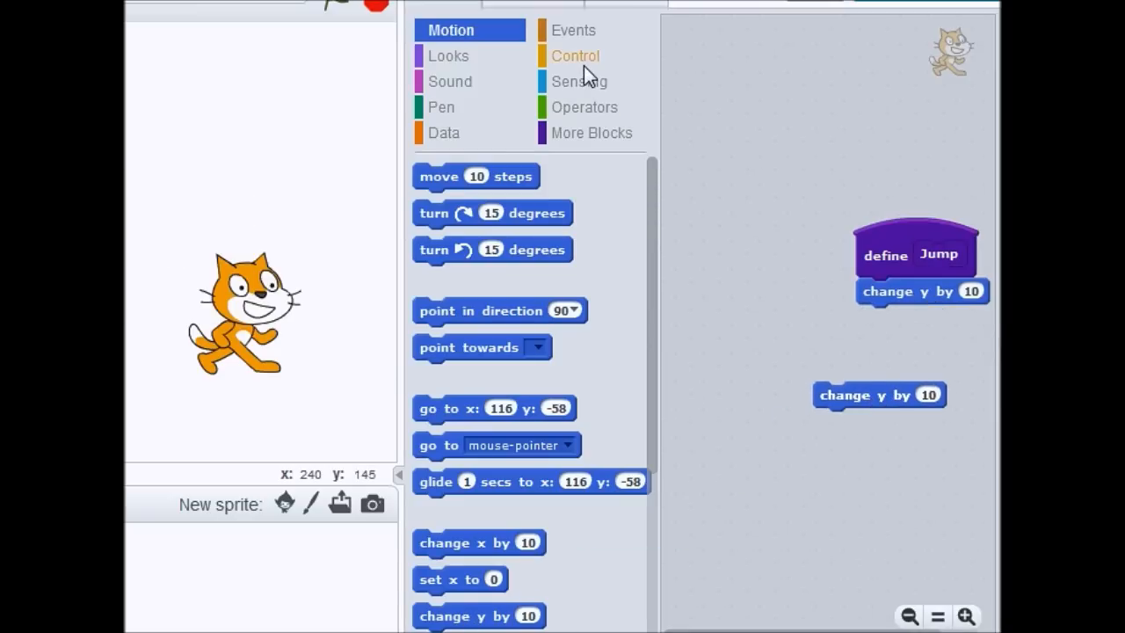
click(573, 54)
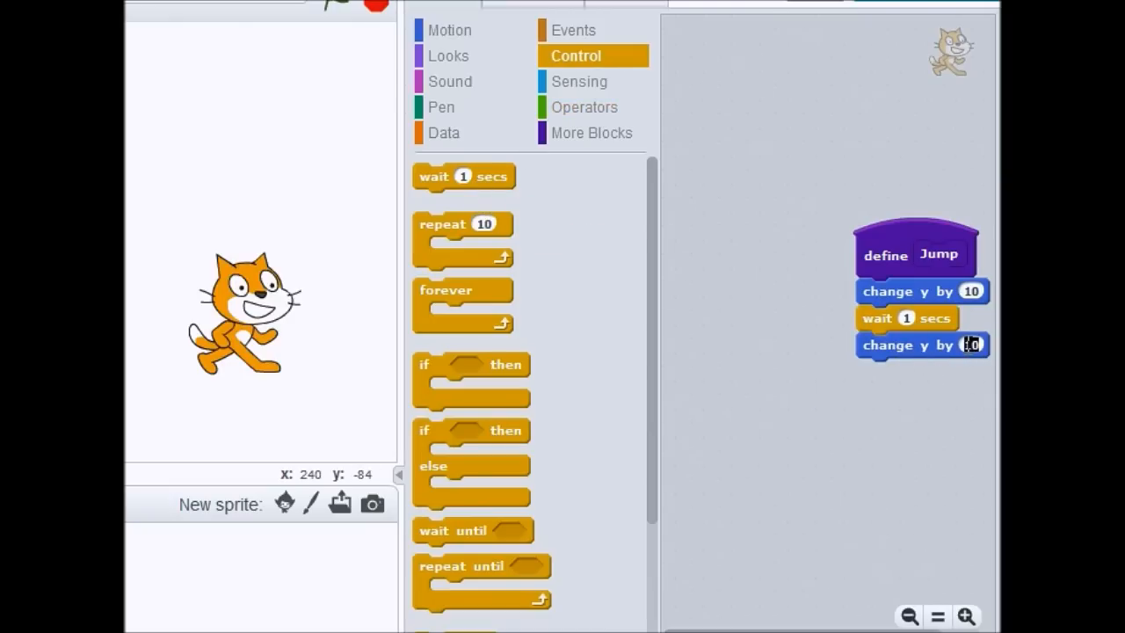
text(-10)
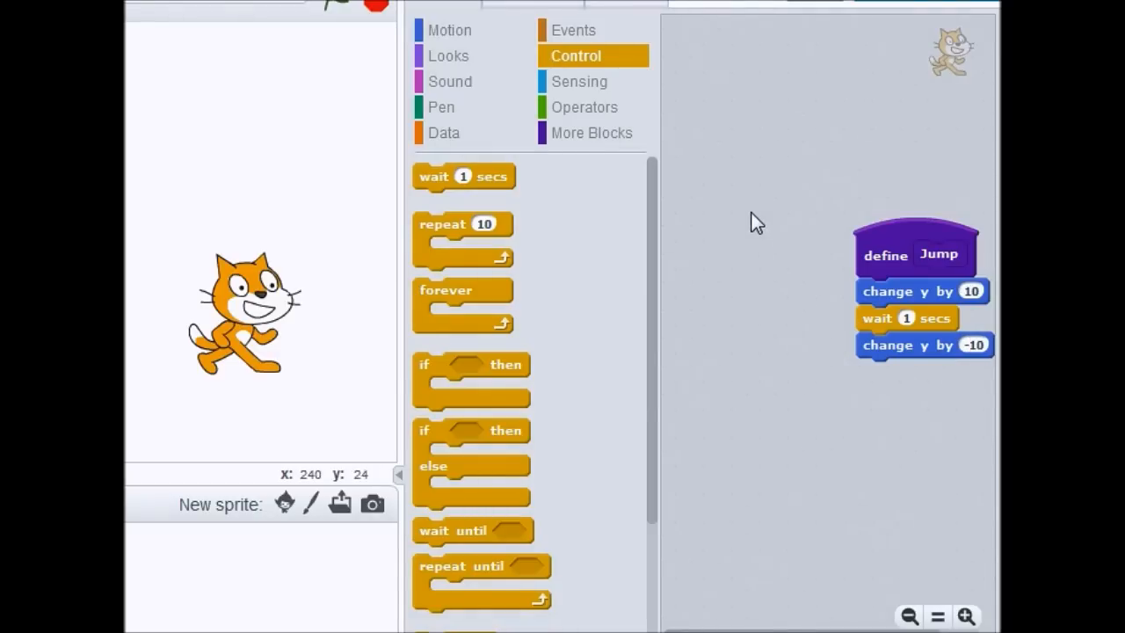
click(591, 134)
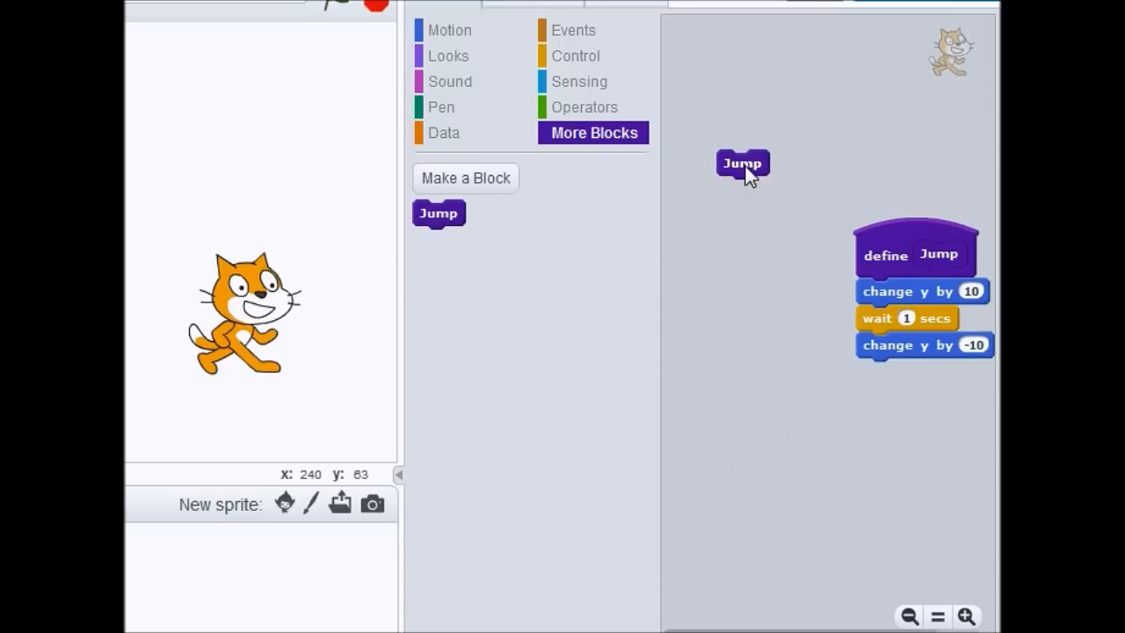
- Add a green-flag script that runs the Jump block
click(742, 164)
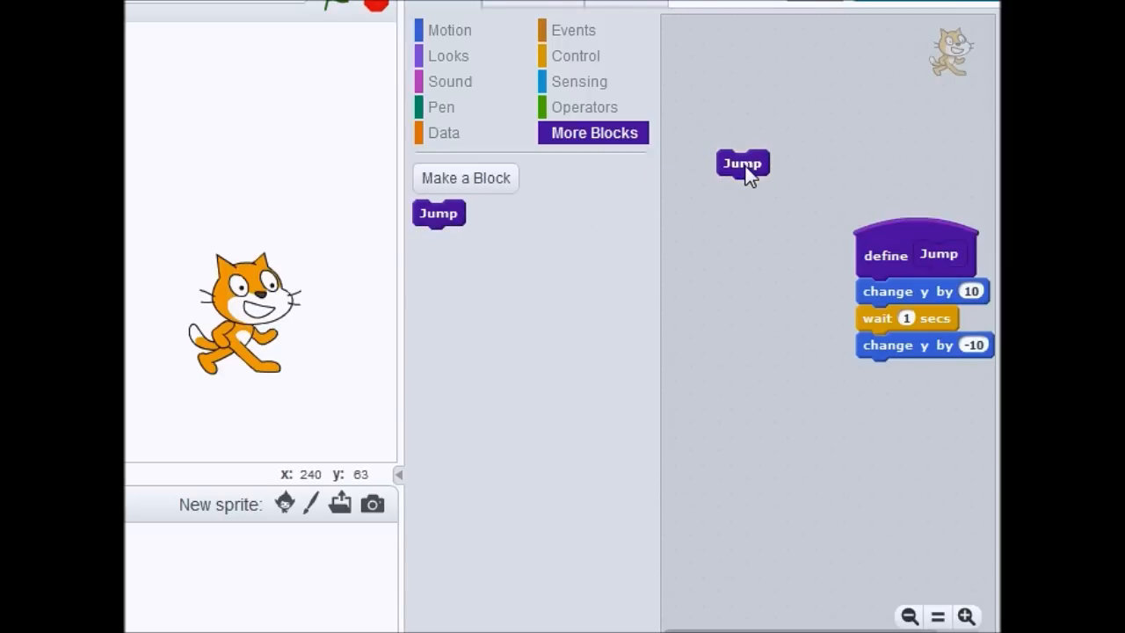
click(575, 30)
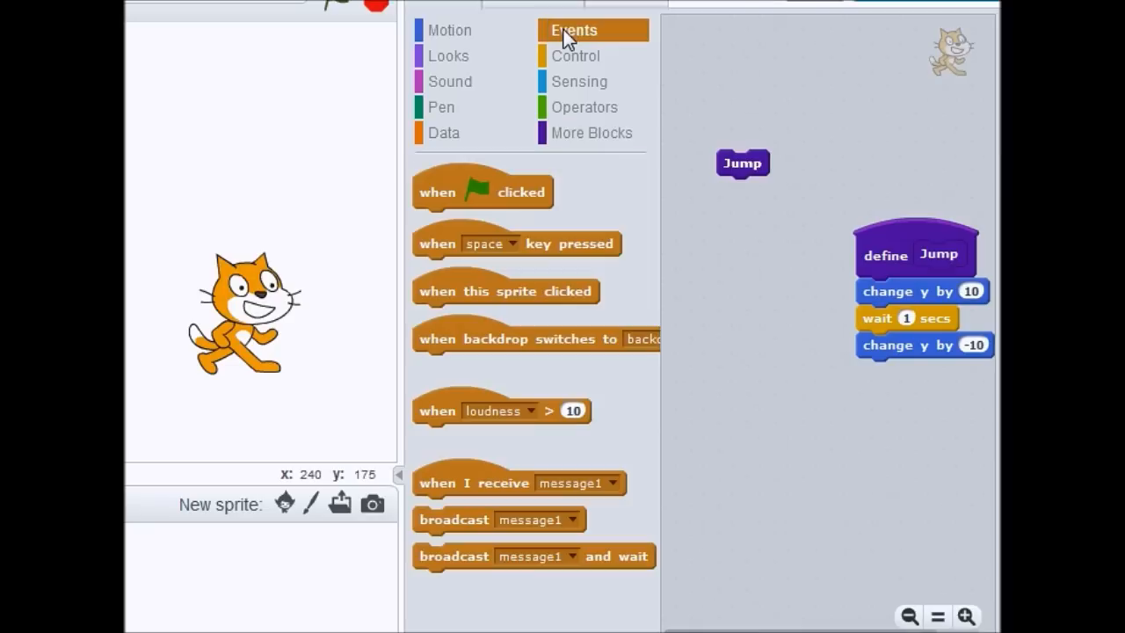
drag(481, 190, 764, 414)
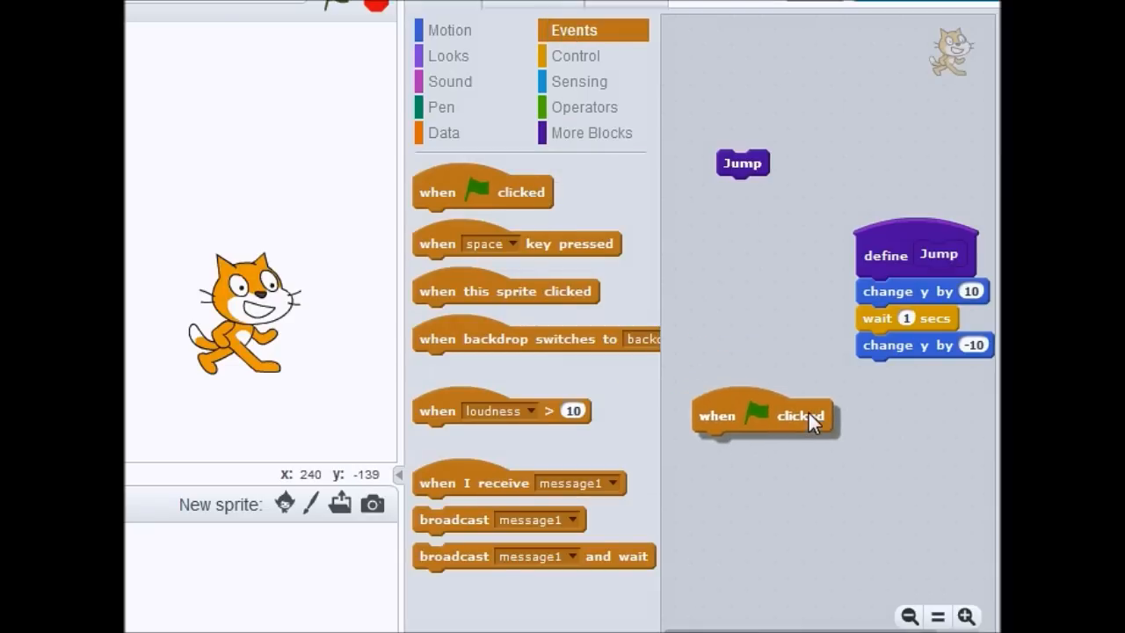
drag(741, 162, 735, 443)
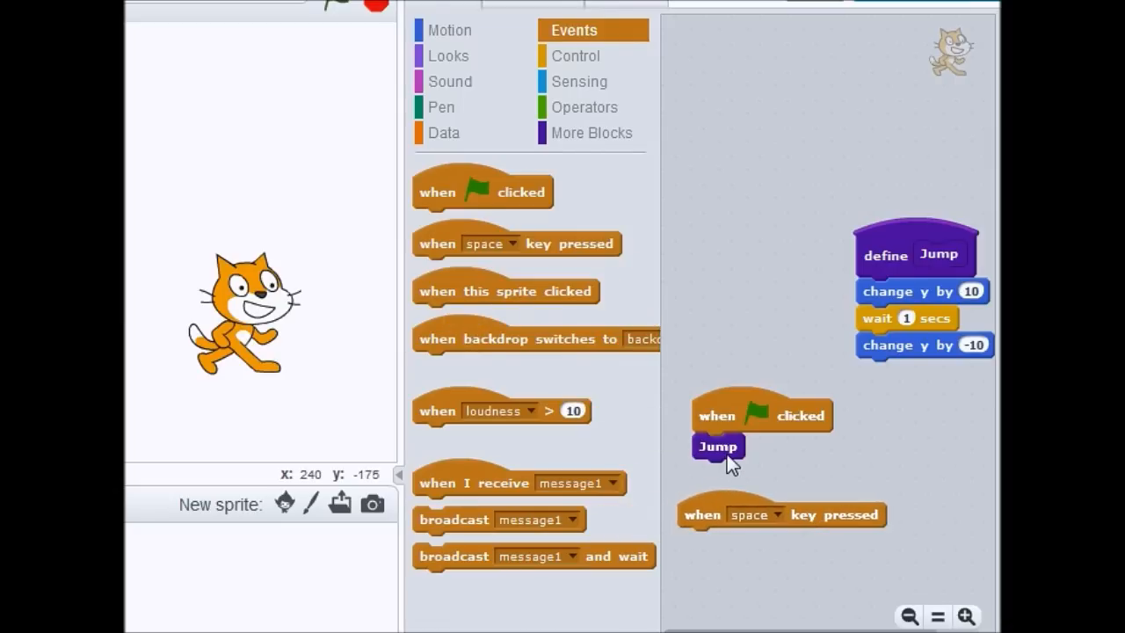
- Add a space-key script that also runs Jump
drag(717, 447, 699, 523)
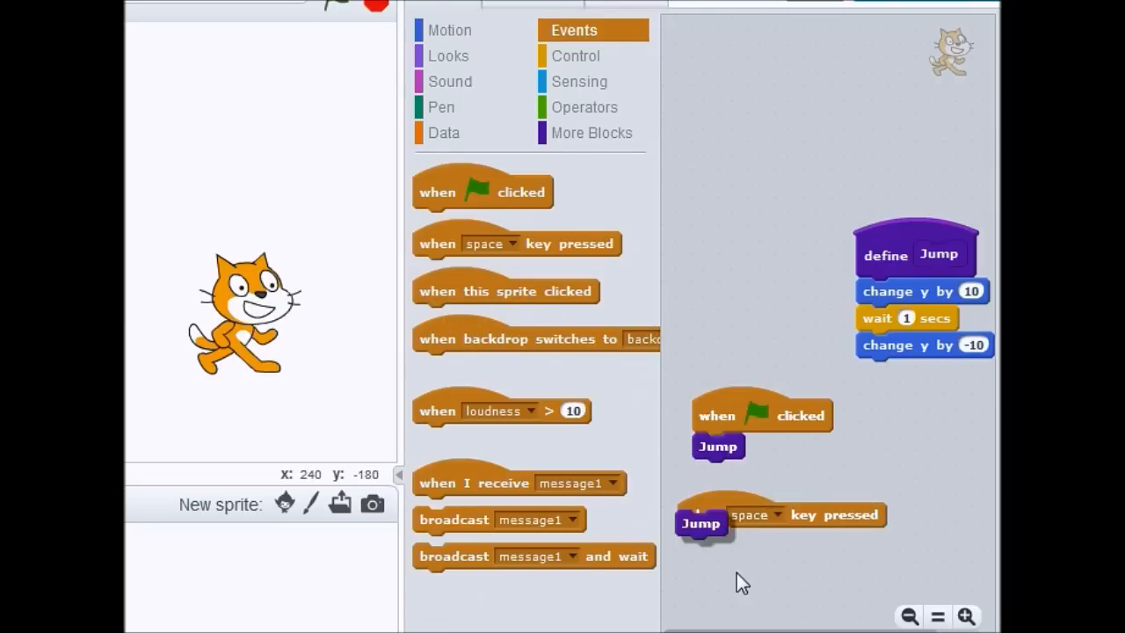
drag(701, 523, 703, 541)
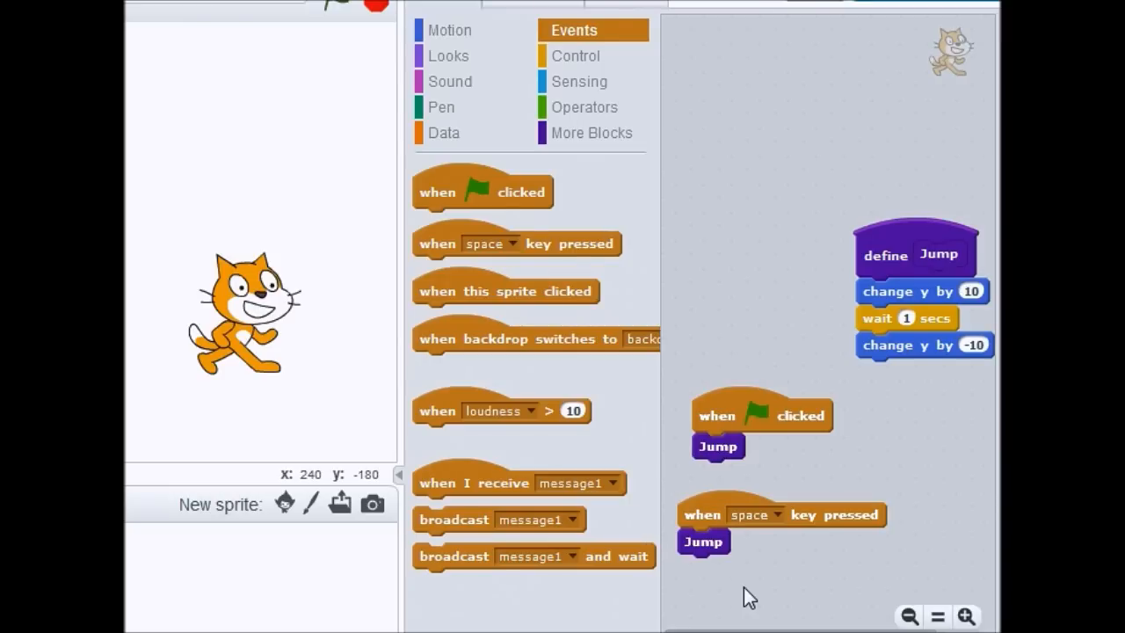
click(591, 133)
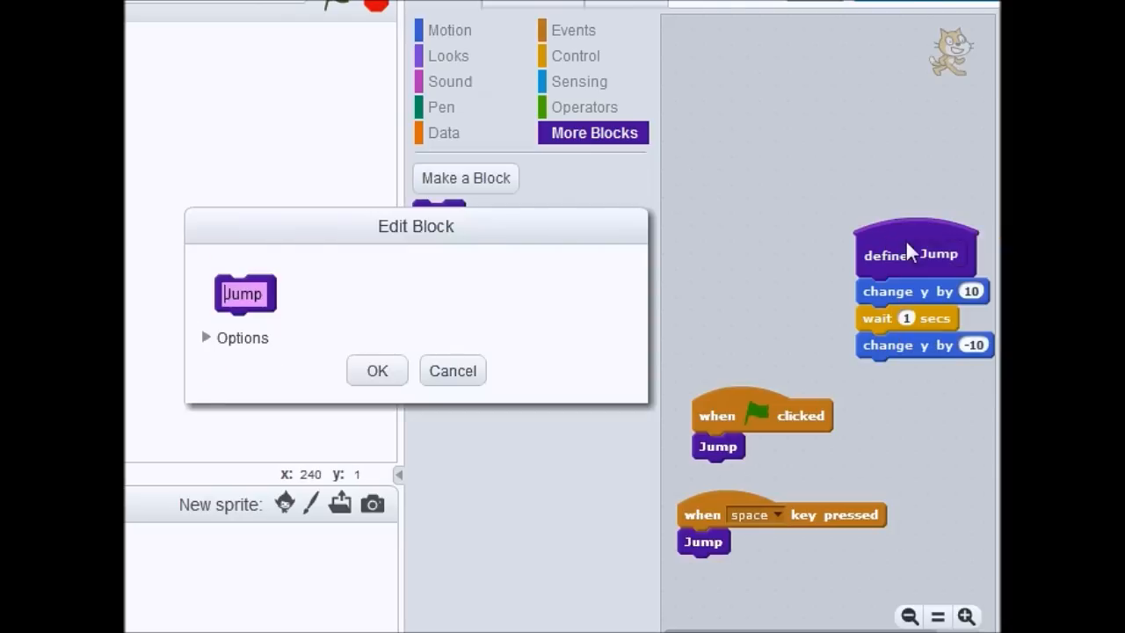
- Give the Jump block a number input renamed from number1 to 'height'
click(236, 338)
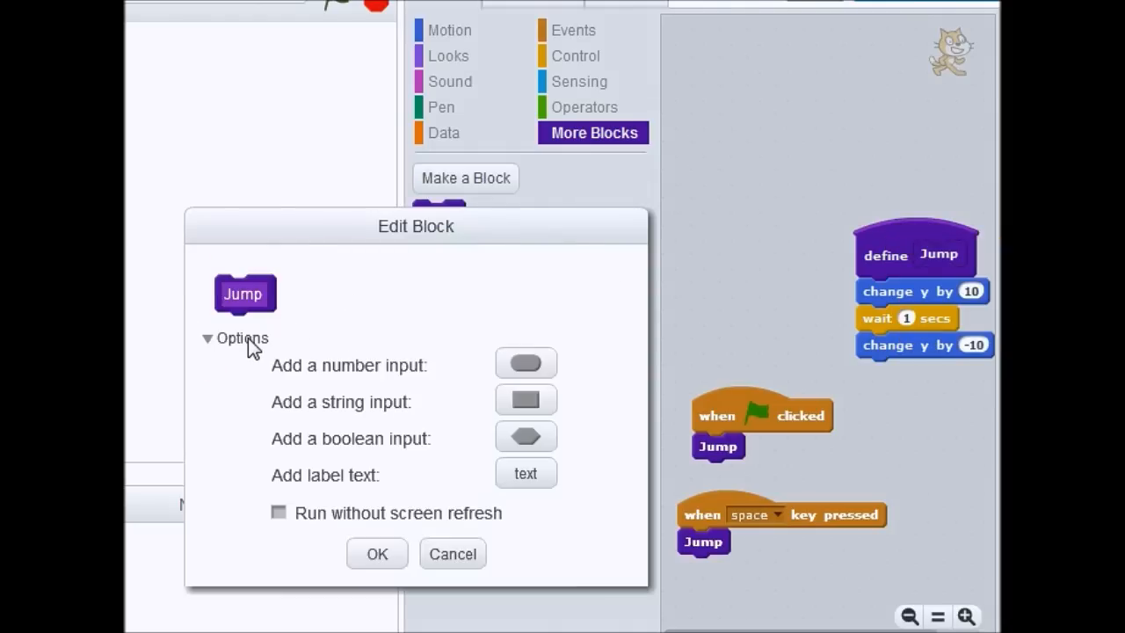
mouse_move(281, 369)
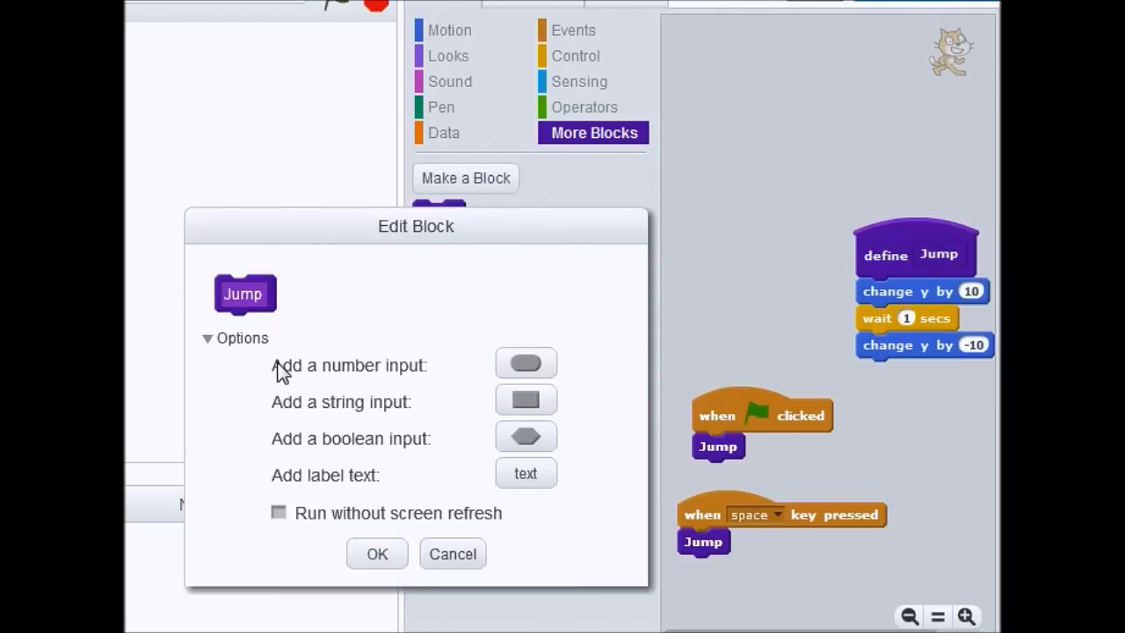
mouse_move(526, 362)
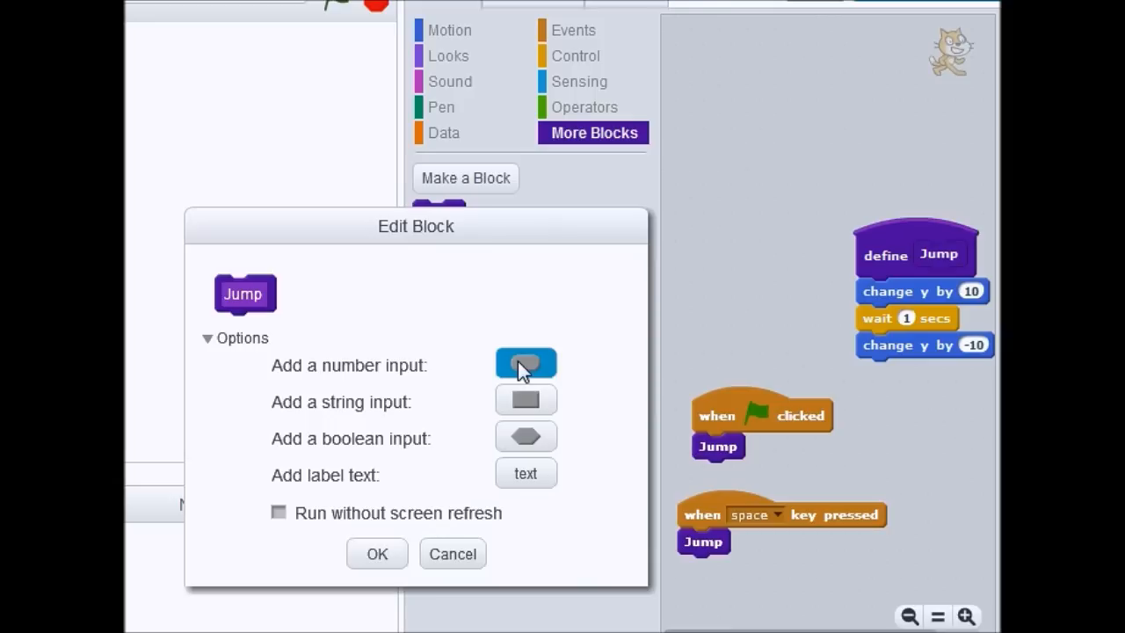
click(525, 364)
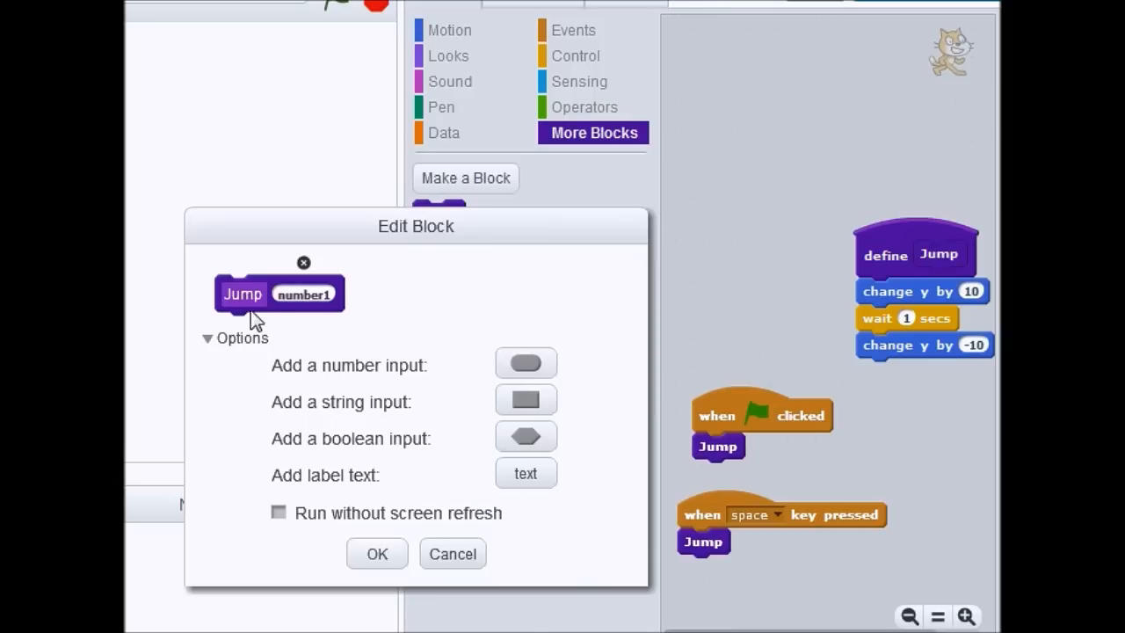
click(304, 293)
text(height)
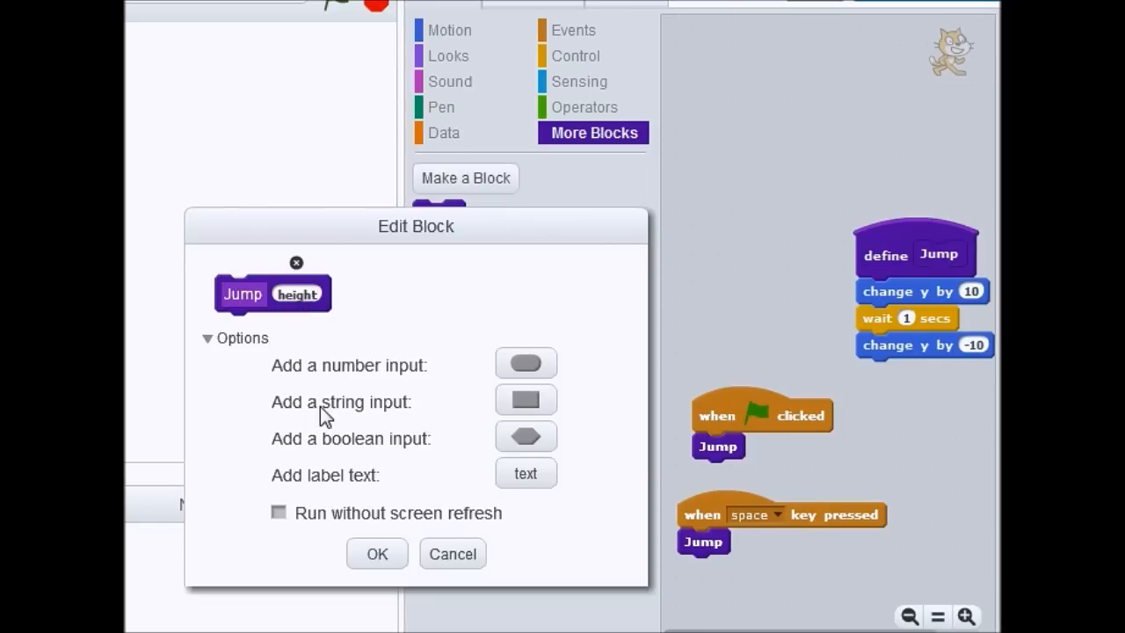
click(377, 554)
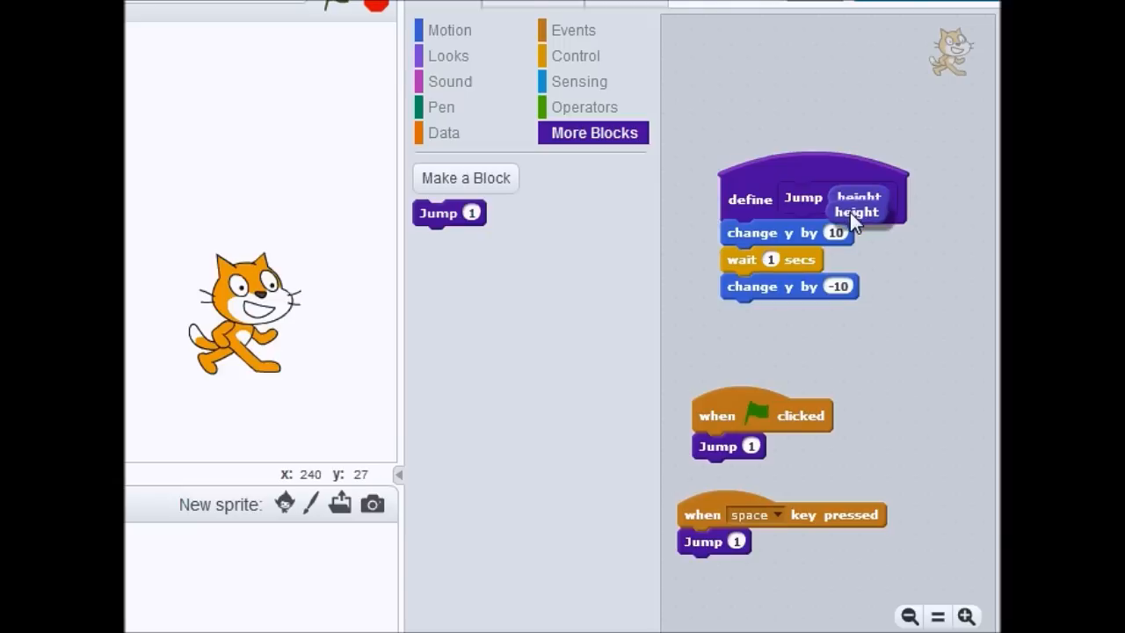
- Change y by height then by 0 - height, and have the space script jump 50
drag(857, 211, 852, 232)
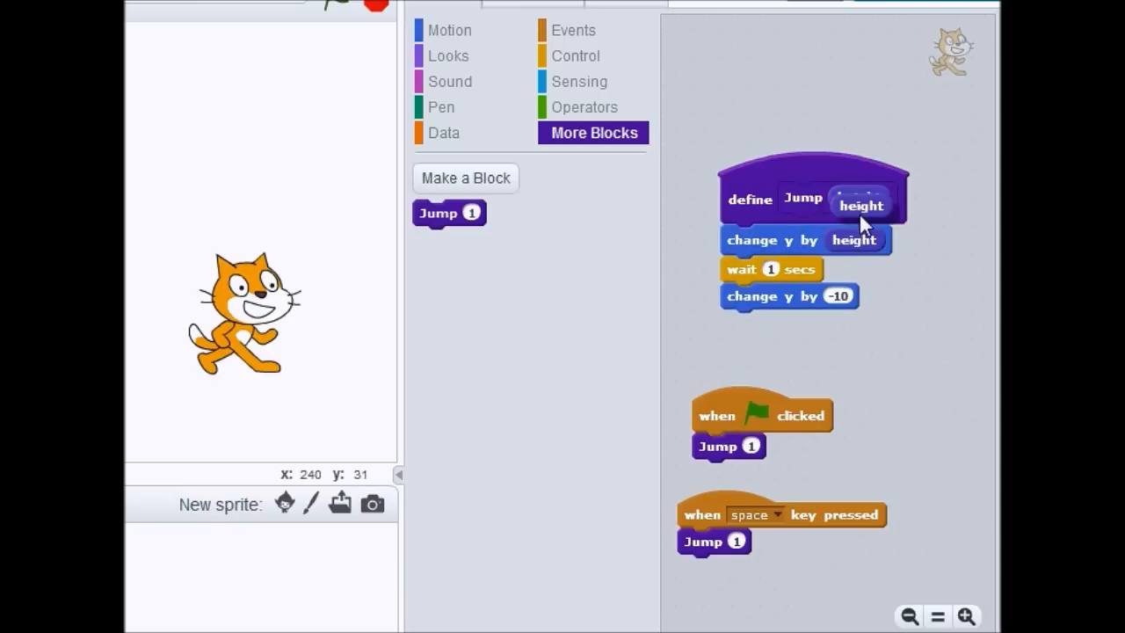
drag(861, 204, 882, 346)
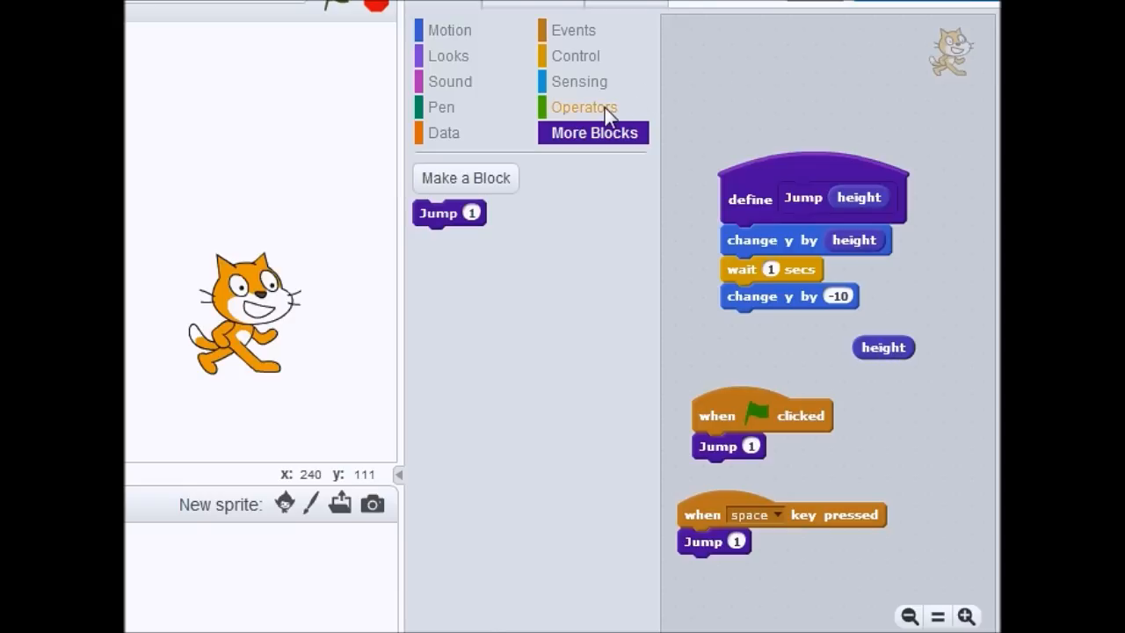
click(583, 107)
text(0)
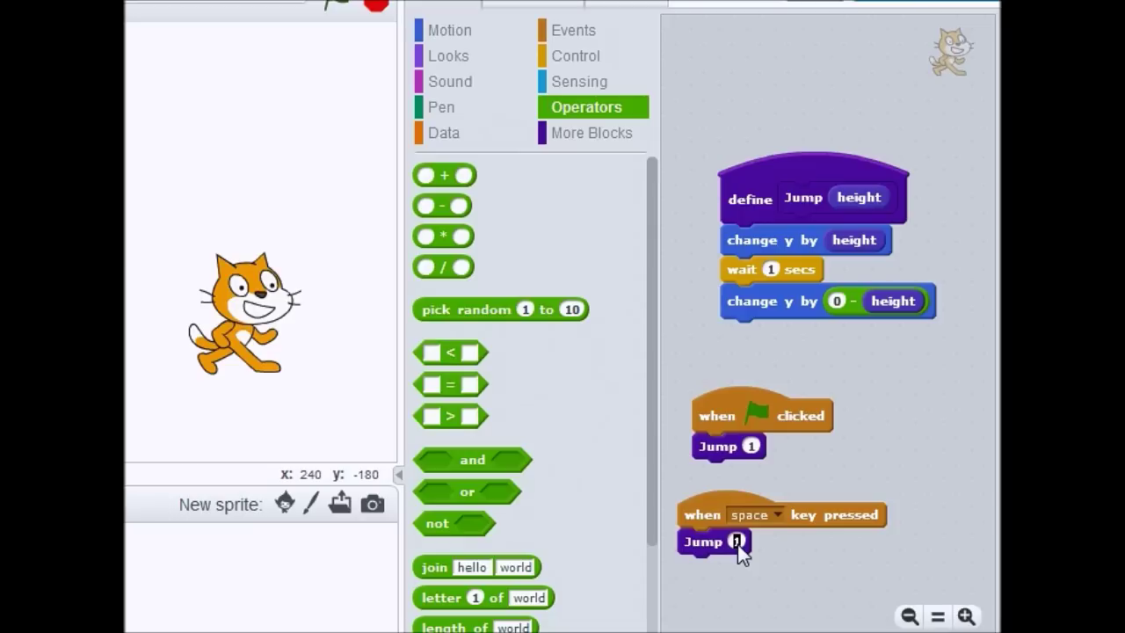
text(50)
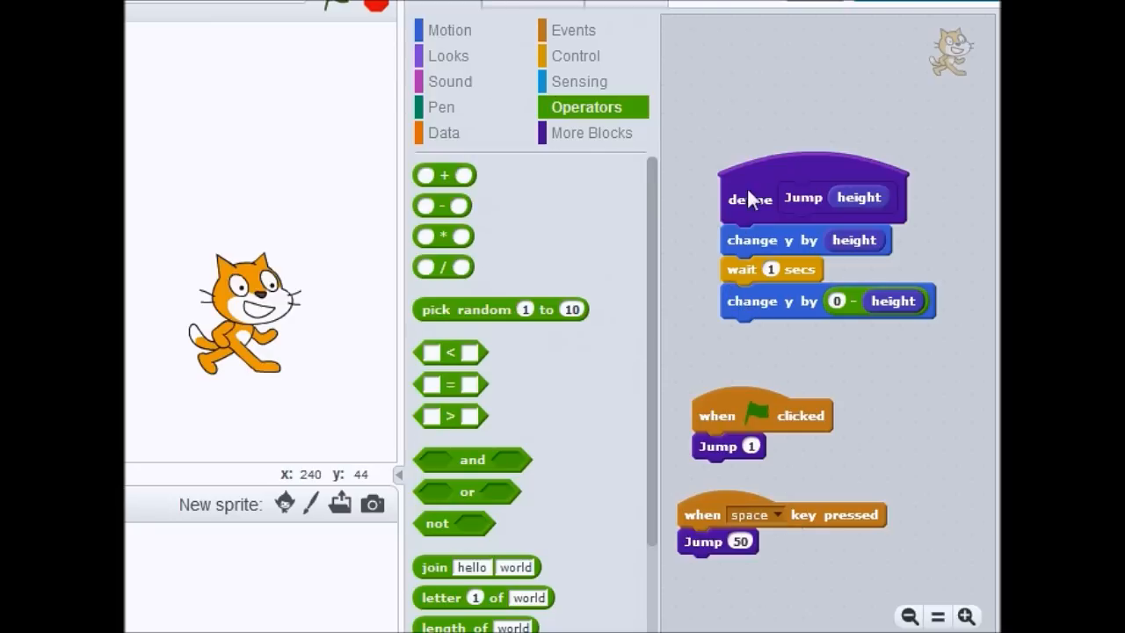
- Edit the Jump definition to add a second number input named 'delay'
right_click(752, 197)
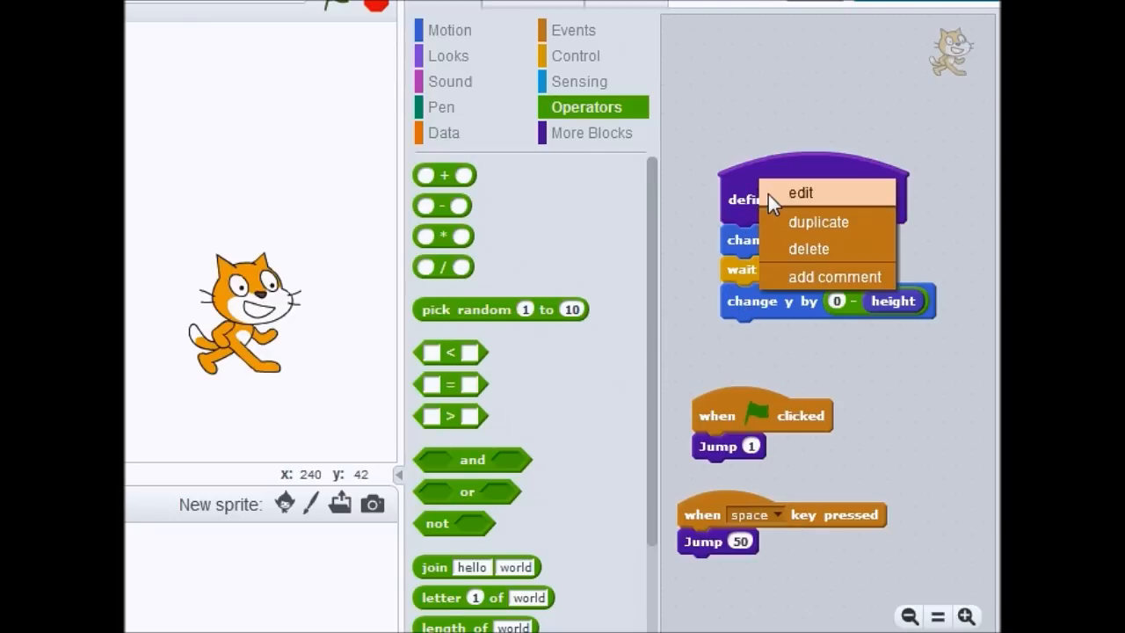
click(801, 191)
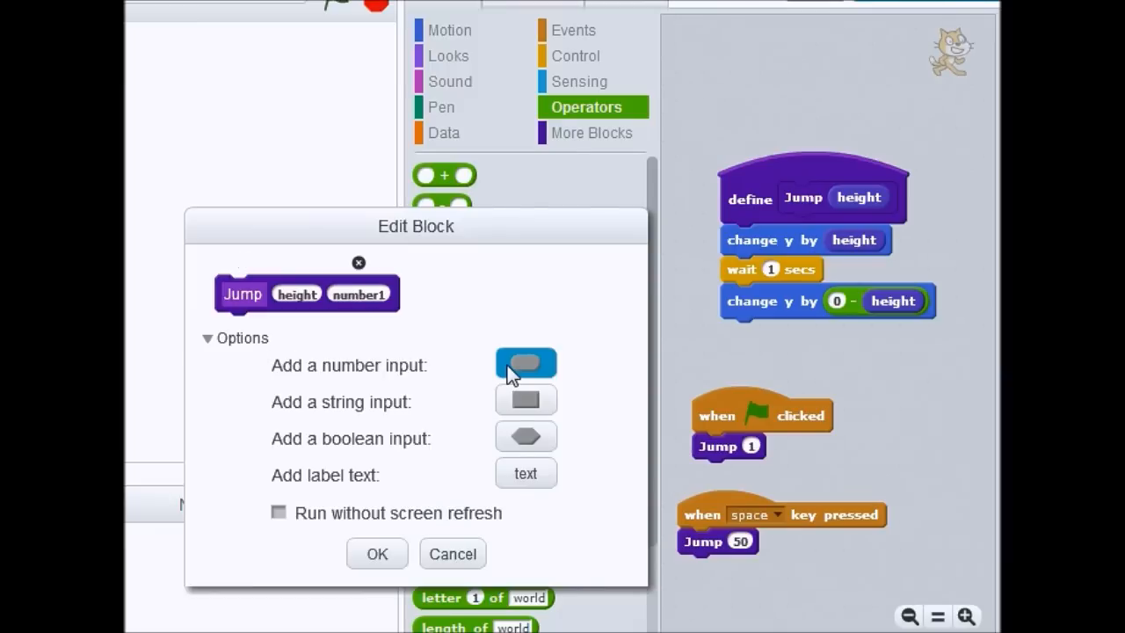
click(359, 293)
text(delay)
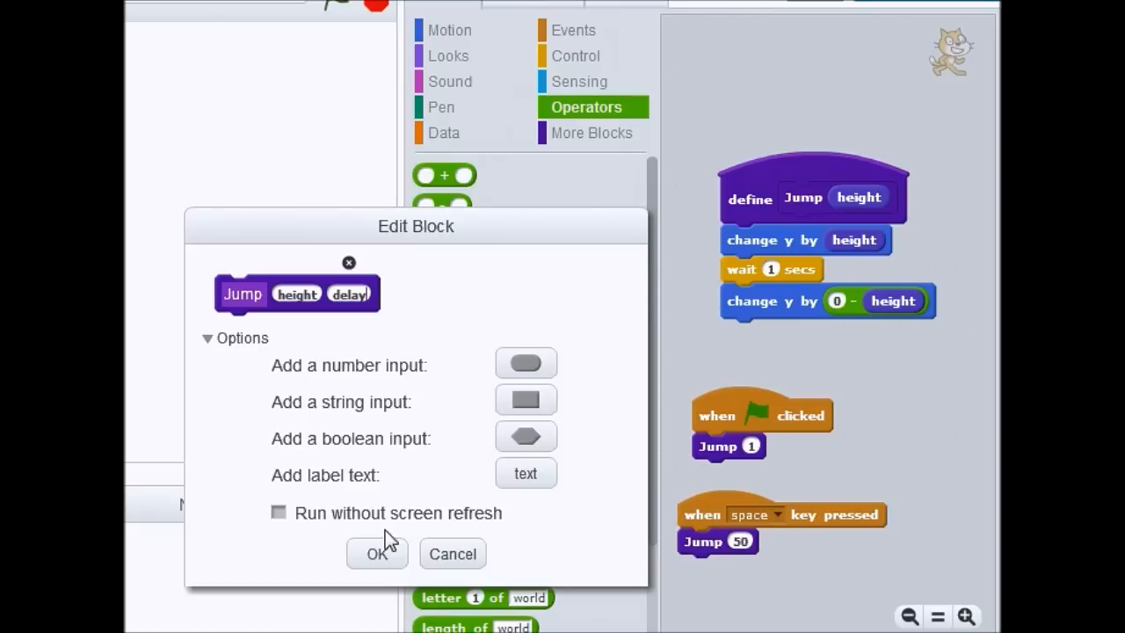
click(376, 554)
text(100)
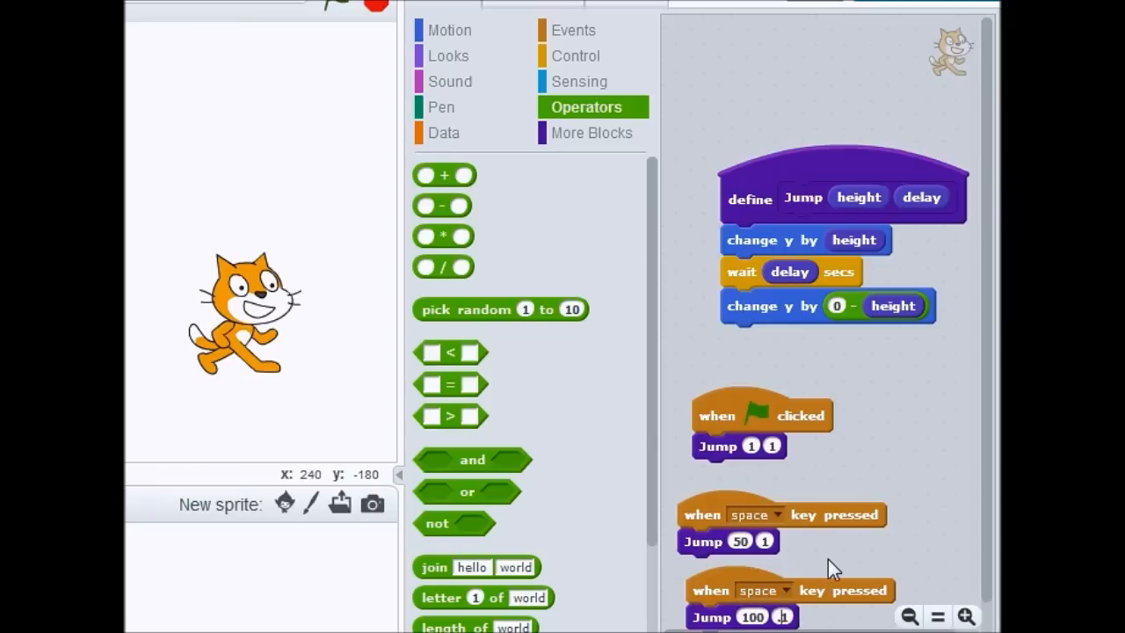
- Set the third script's trigger to the up arrow key, jumping 100 with delay 1
click(786, 513)
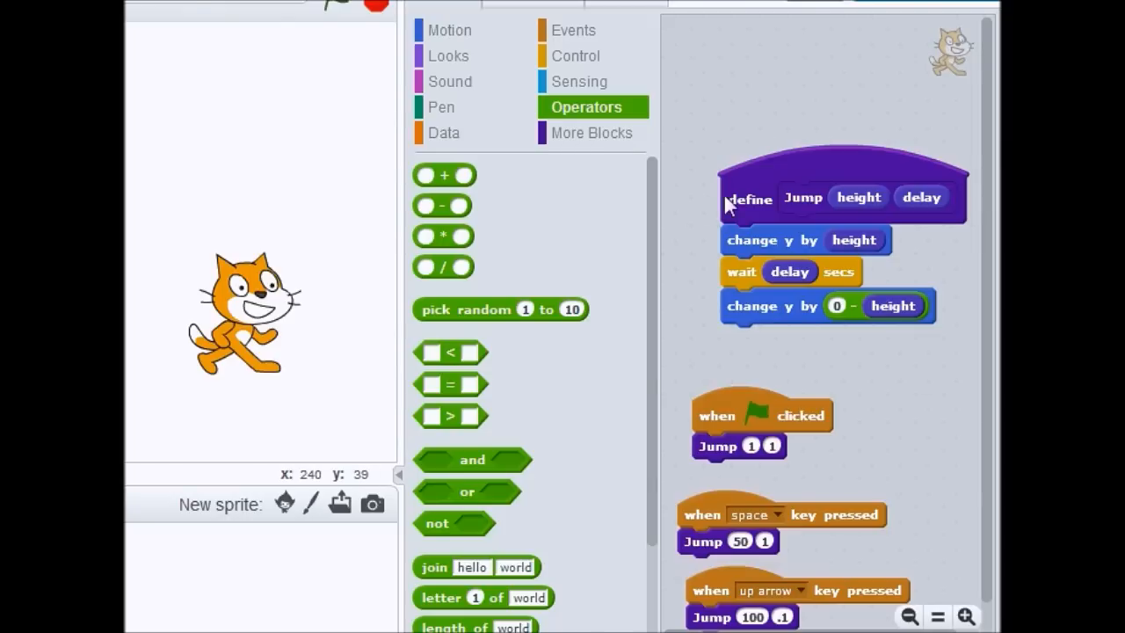
drag(749, 197, 640, 220)
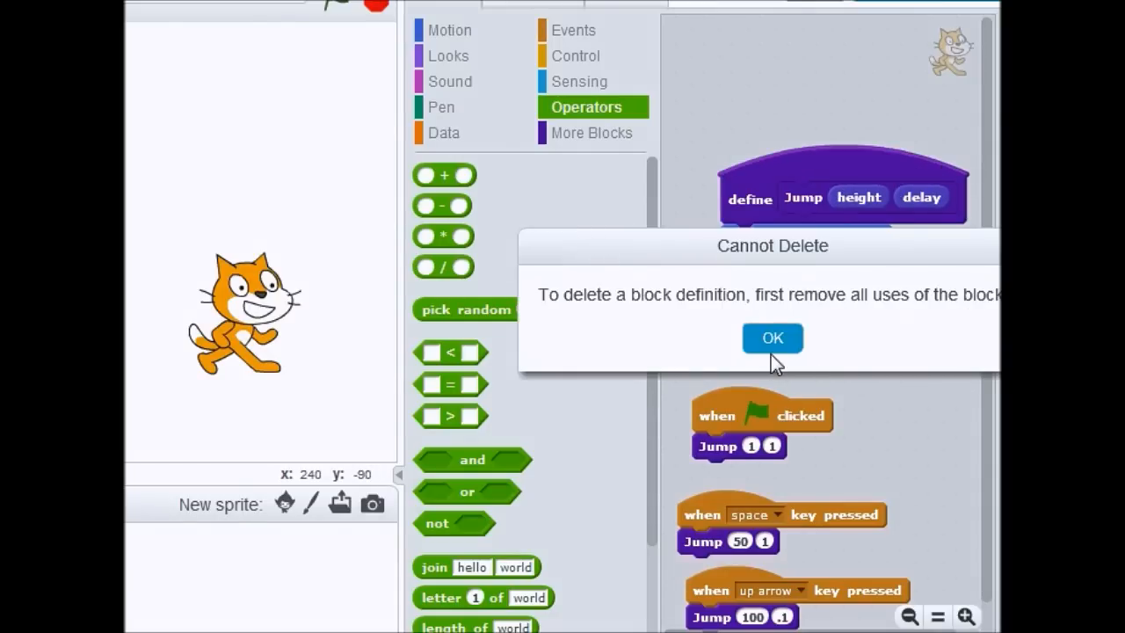
click(772, 337)
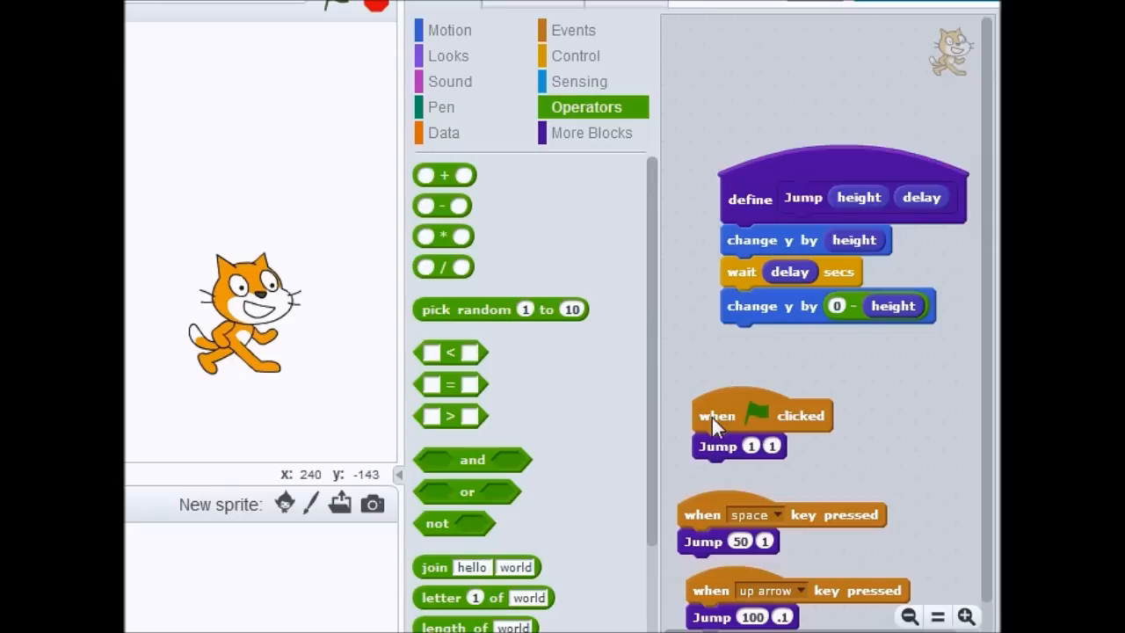